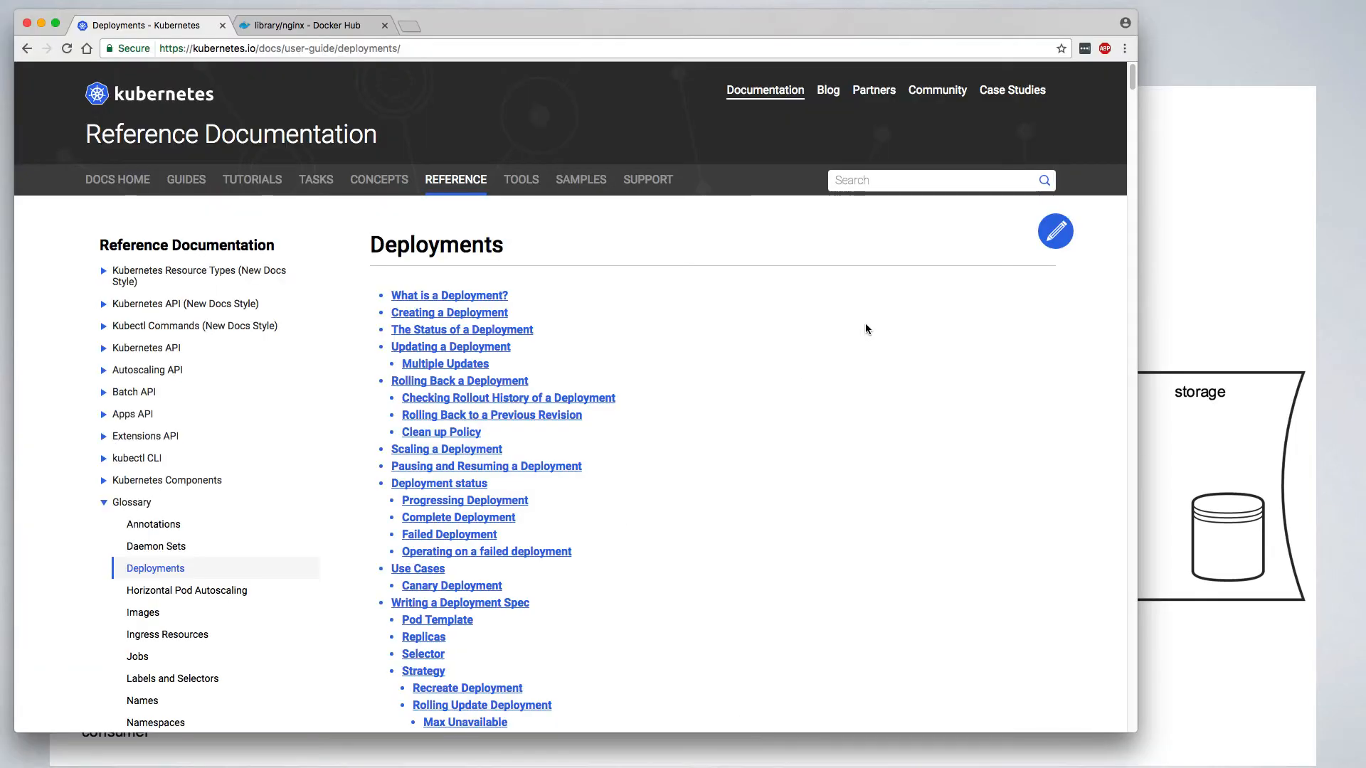
mouse_move(1128, 95)
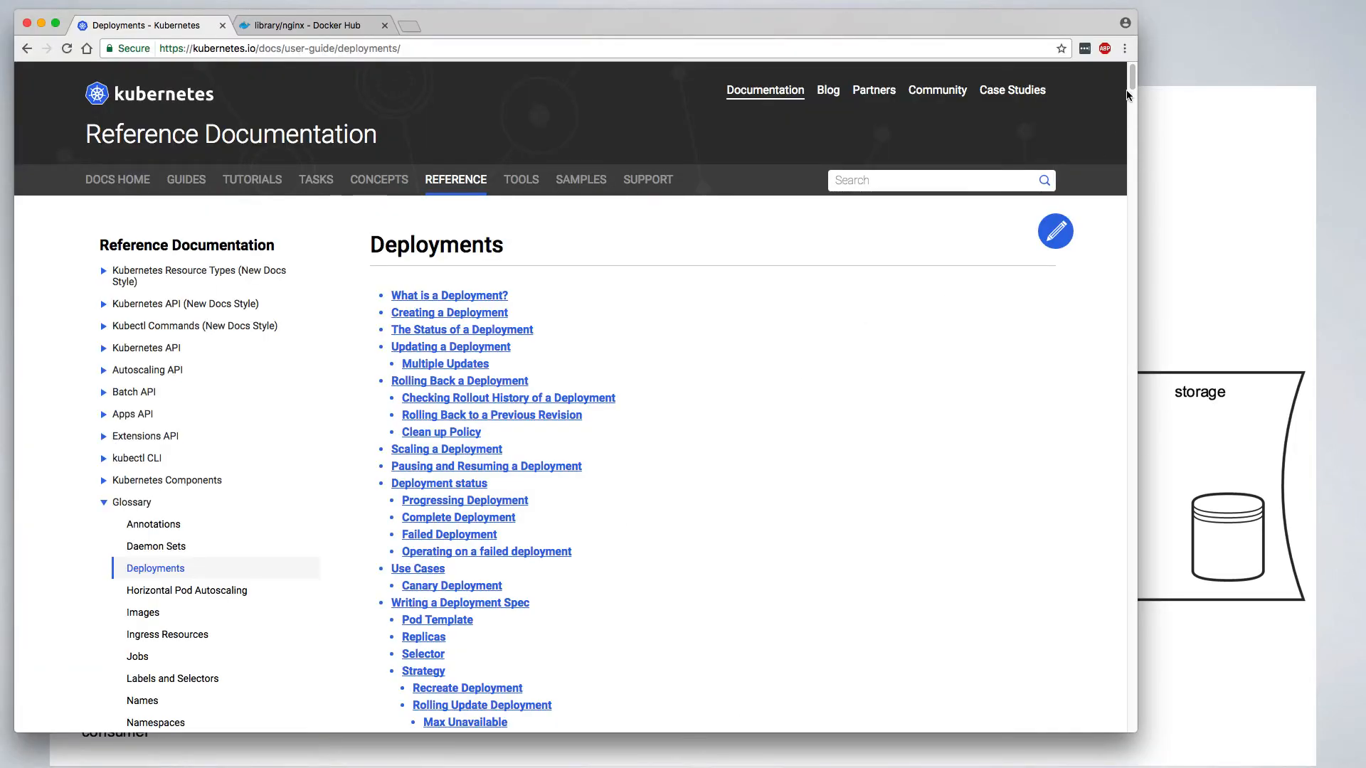
Read 'What is a Deployment?' in the docs, then switch to the nginx Docker Hub page
scroll(down, 3)
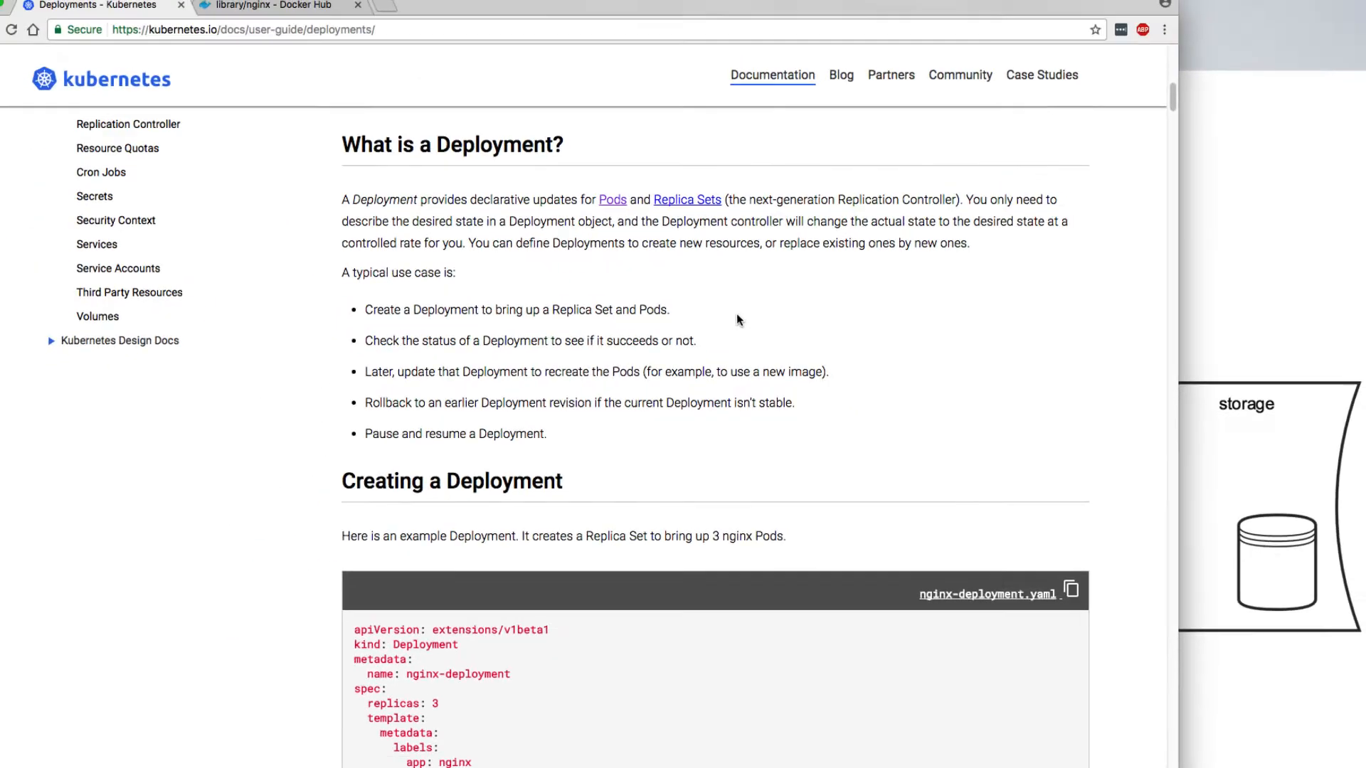
click(270, 24)
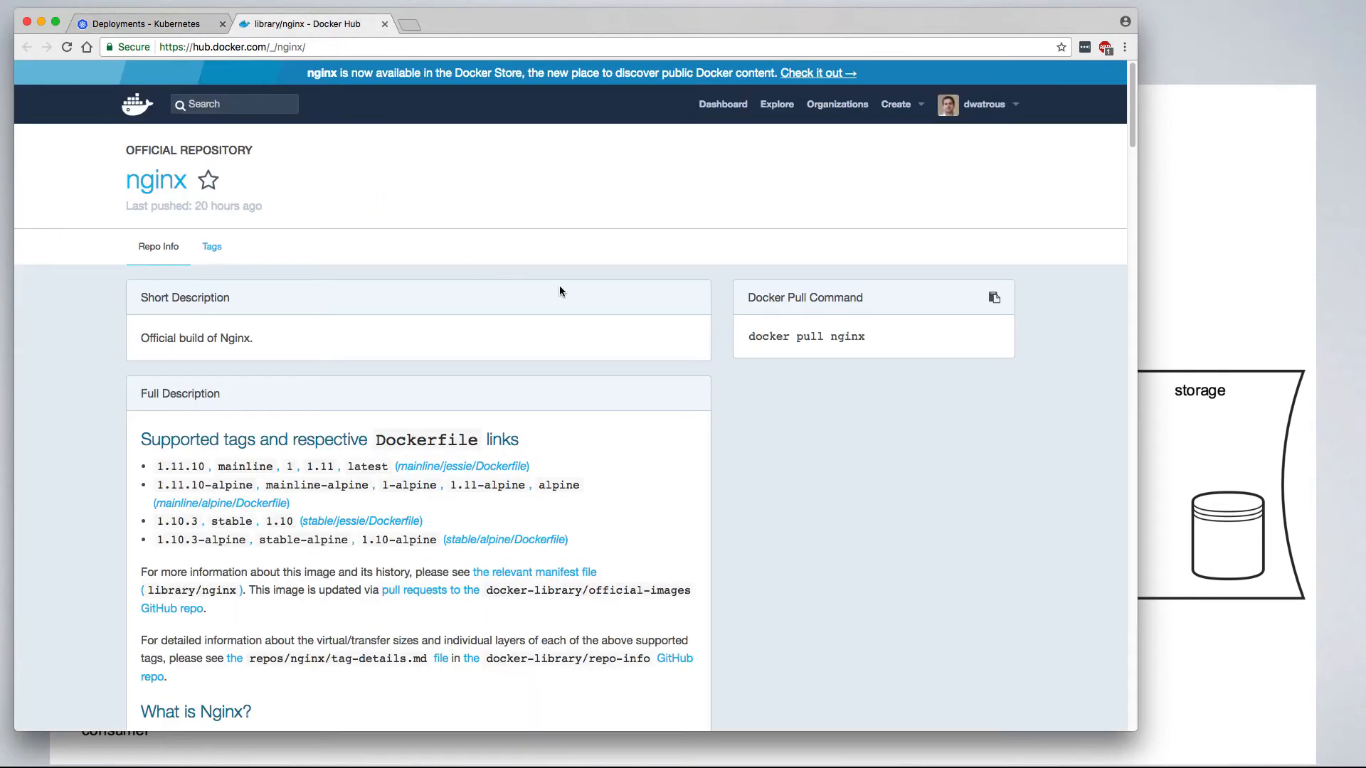
mouse_move(529, 287)
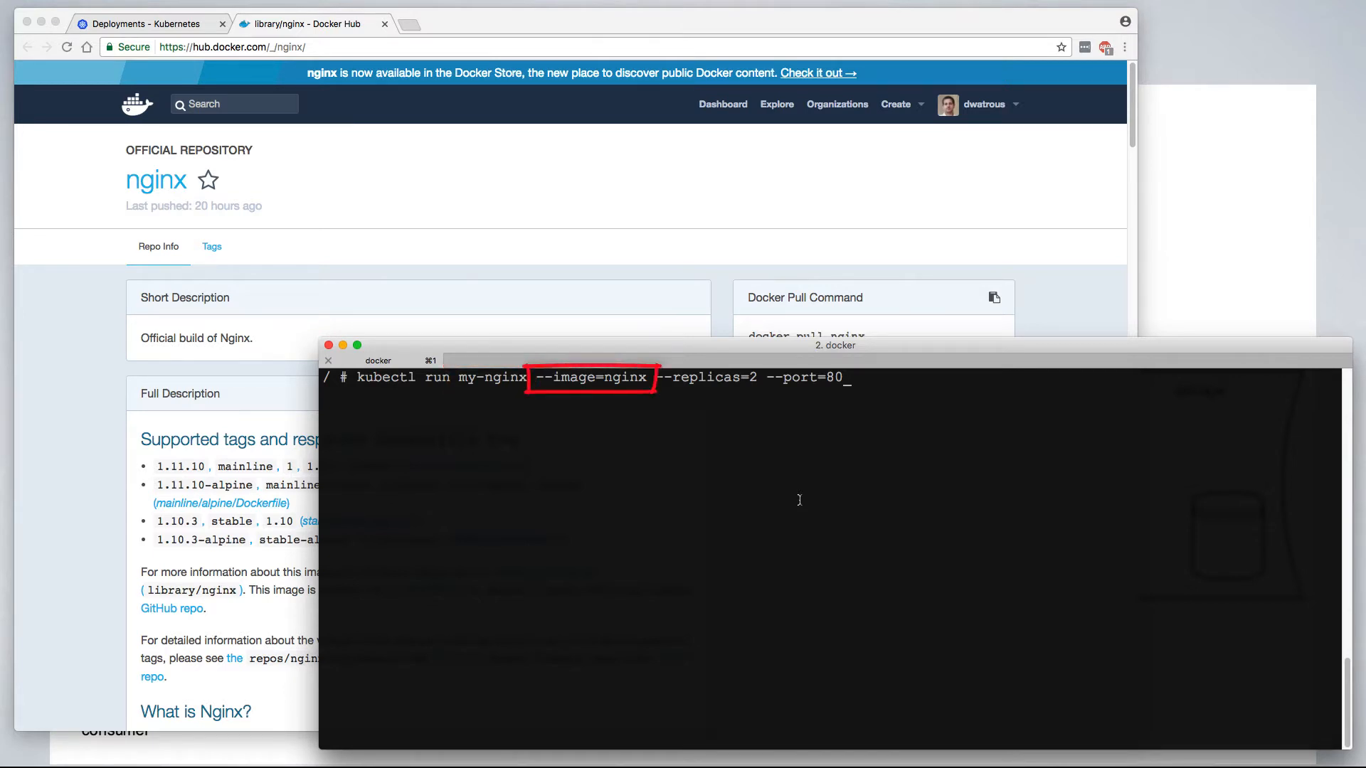
mouse_move(620, 393)
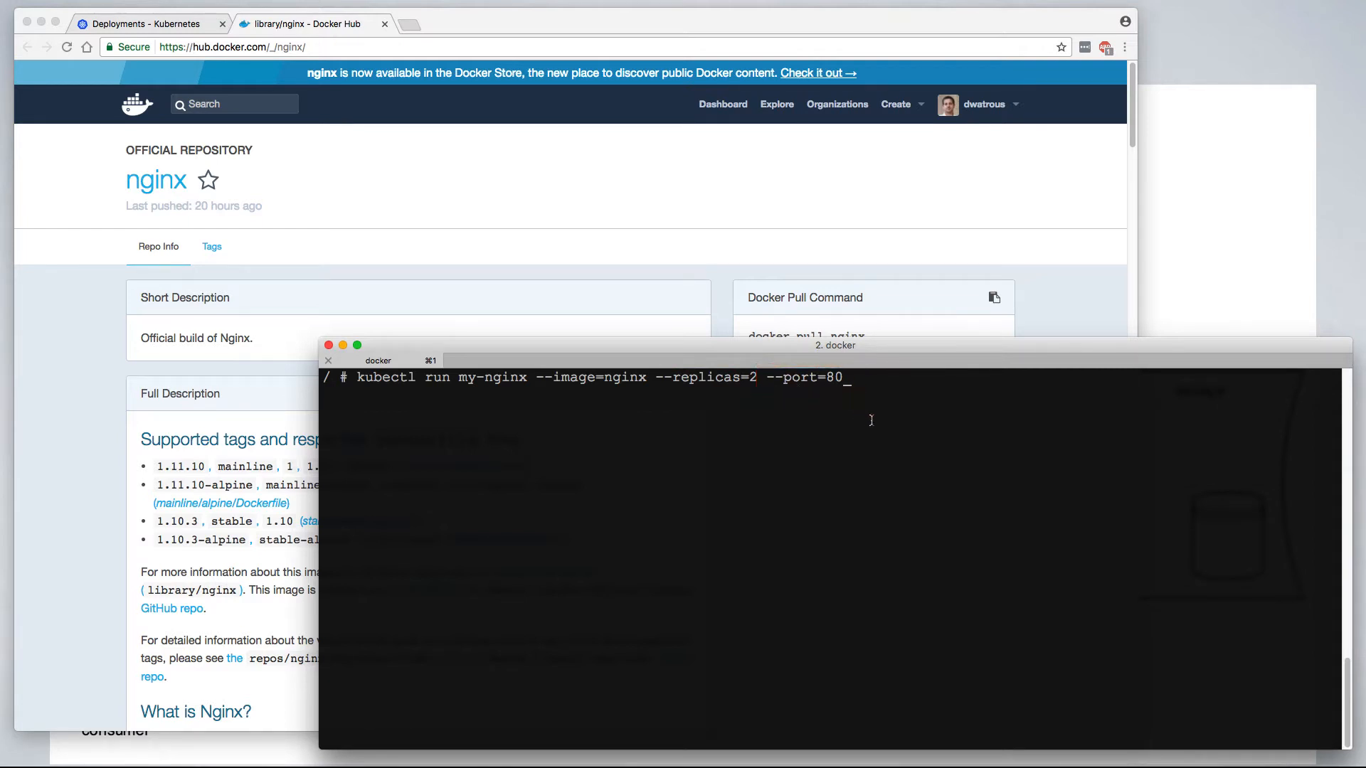
Create the my-nginx deployment with image nginx, 2 replicas, on port 80
key(Return)
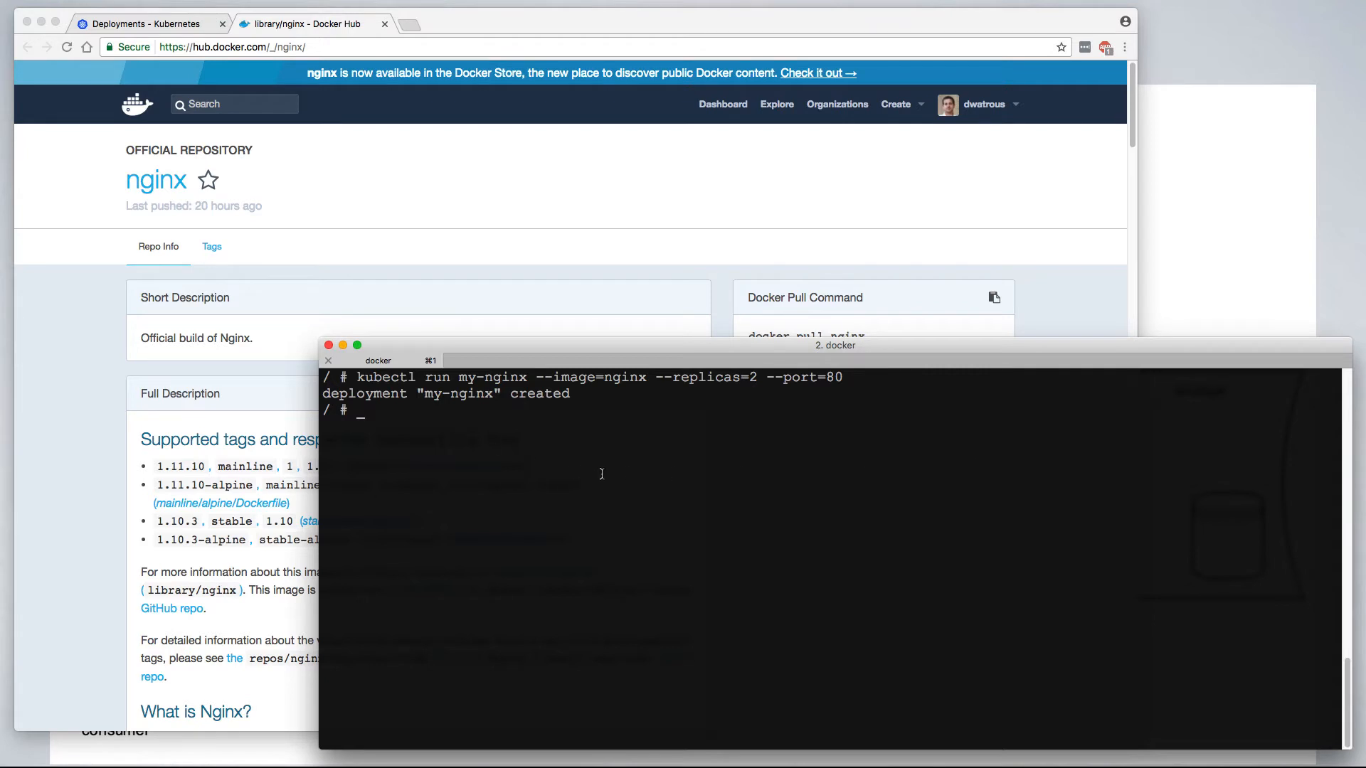
List the my-nginx deployment status with 'kubectl get deployments my-nginx'
text(kubectl)
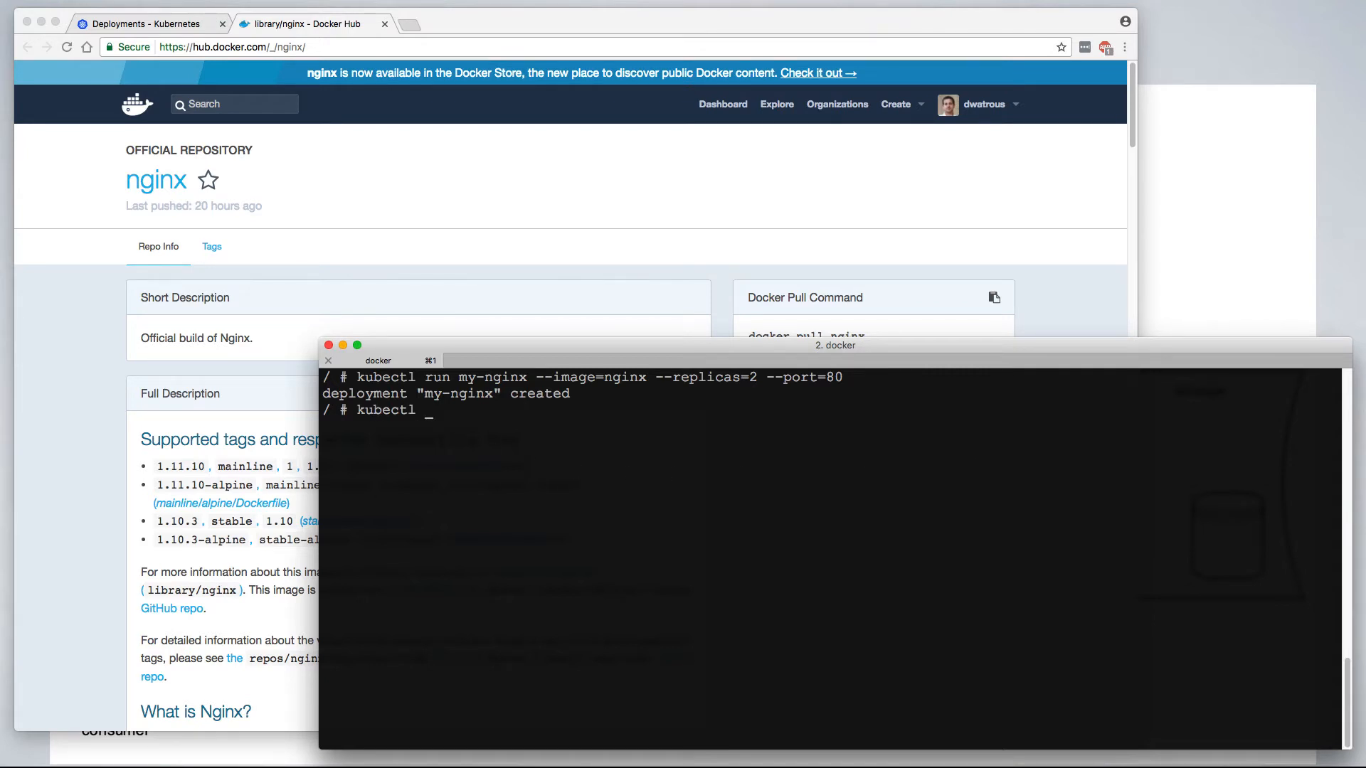
text(get)
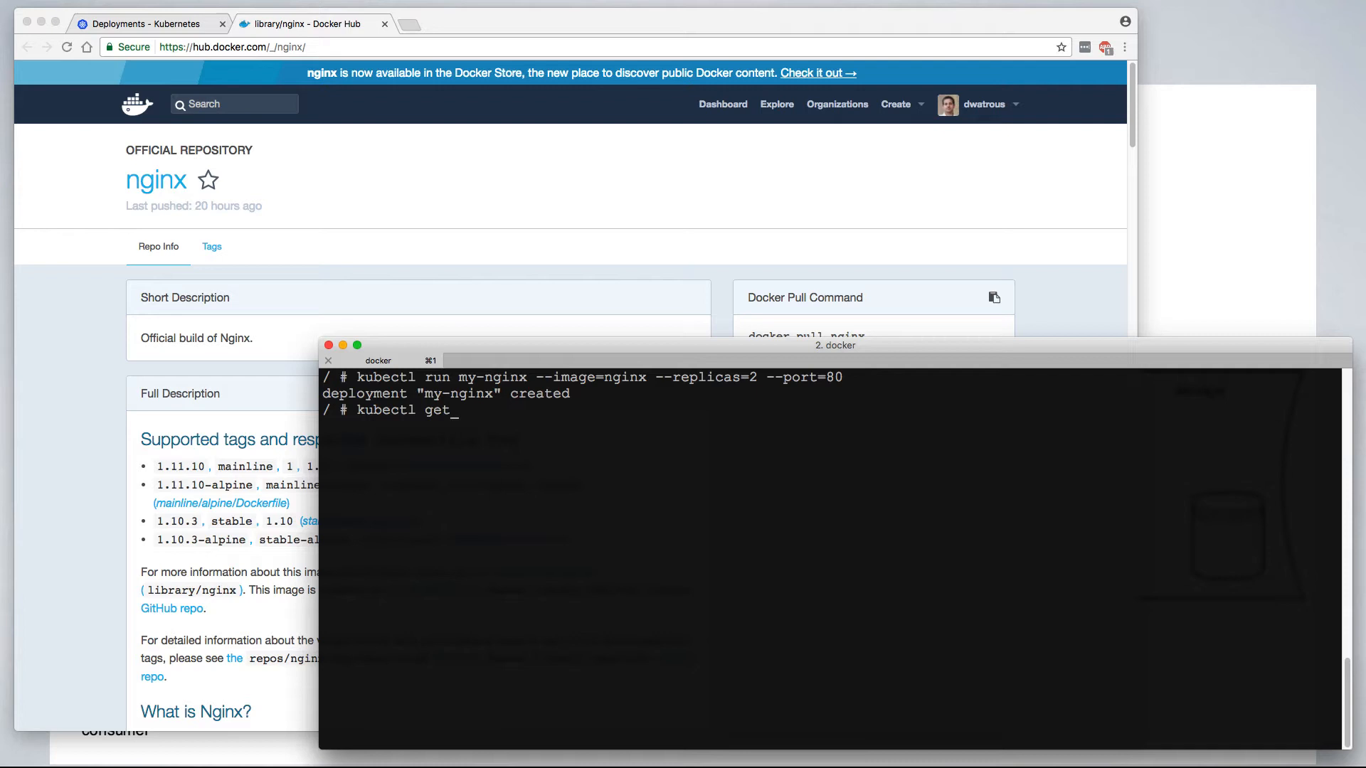
text(deployments myn)
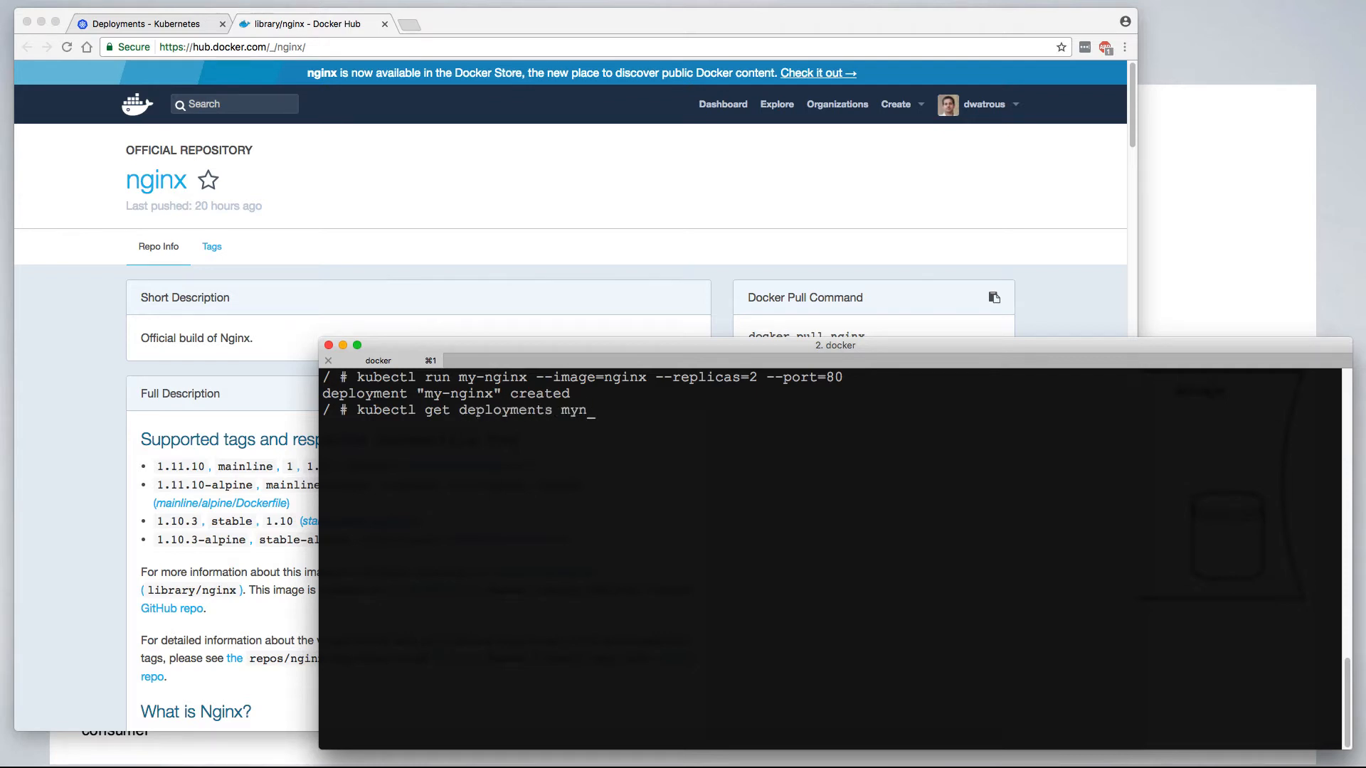
text(-nginx)
key(Return)
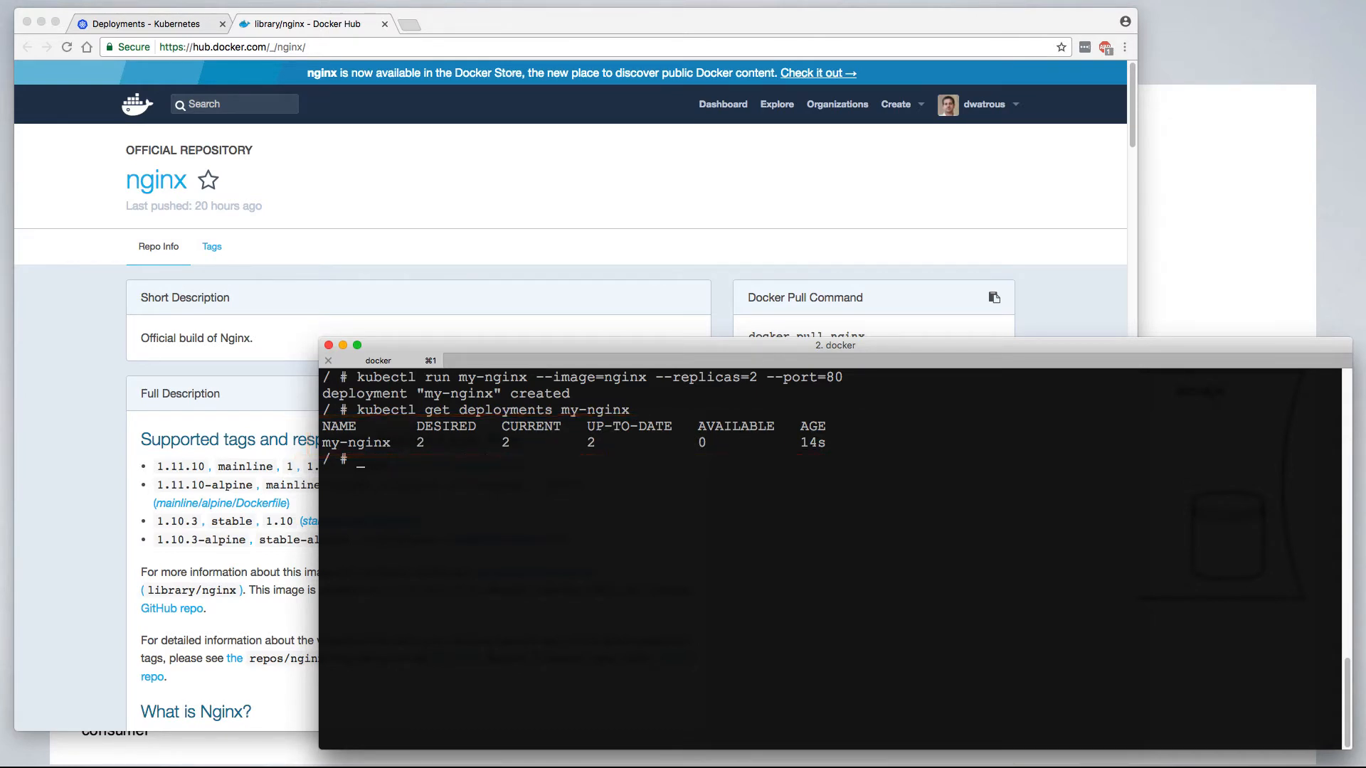
text(kubectl get deployments my-nginx)
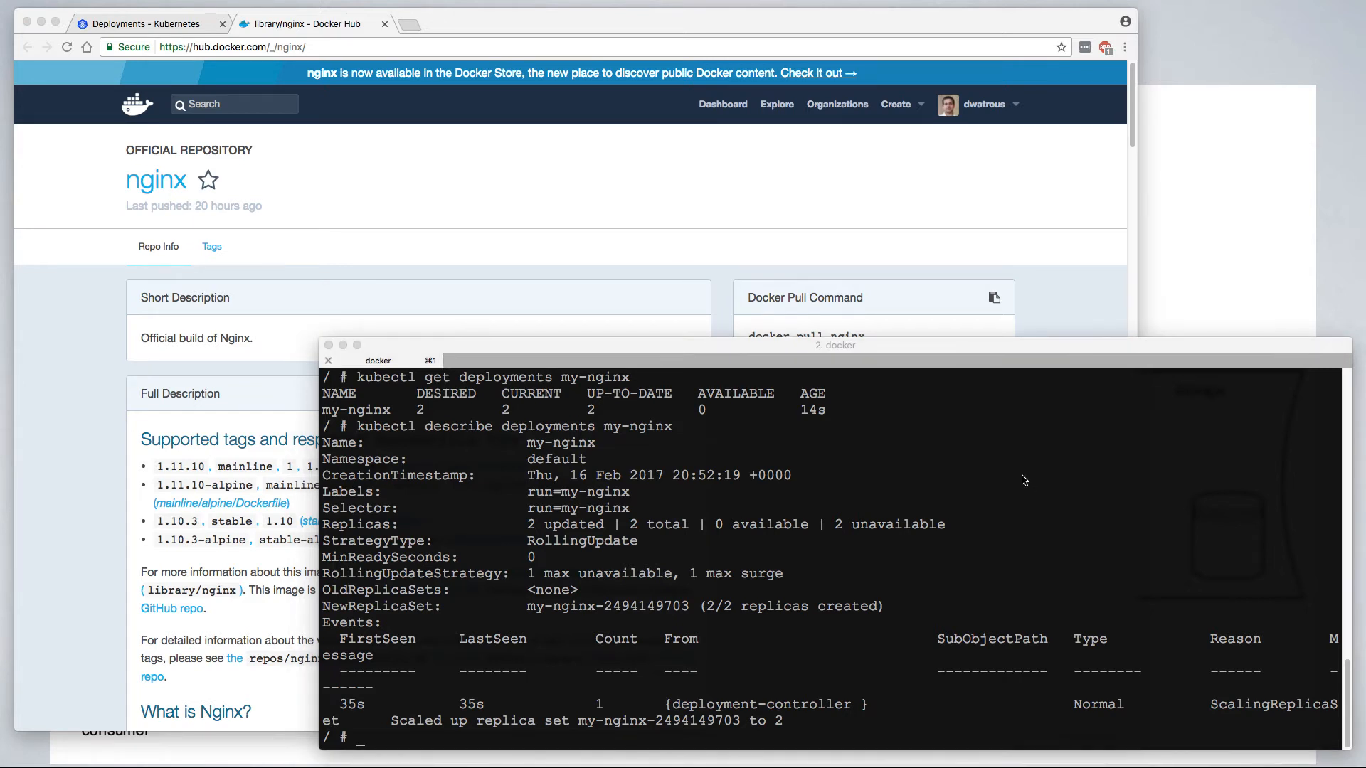
Expose my-nginx as a LoadBalancer service on port 8300 targeting port 80
text(kubectl expose deployment my-nginx --port=8300 --target-port=80 --type=LoadBalancer)
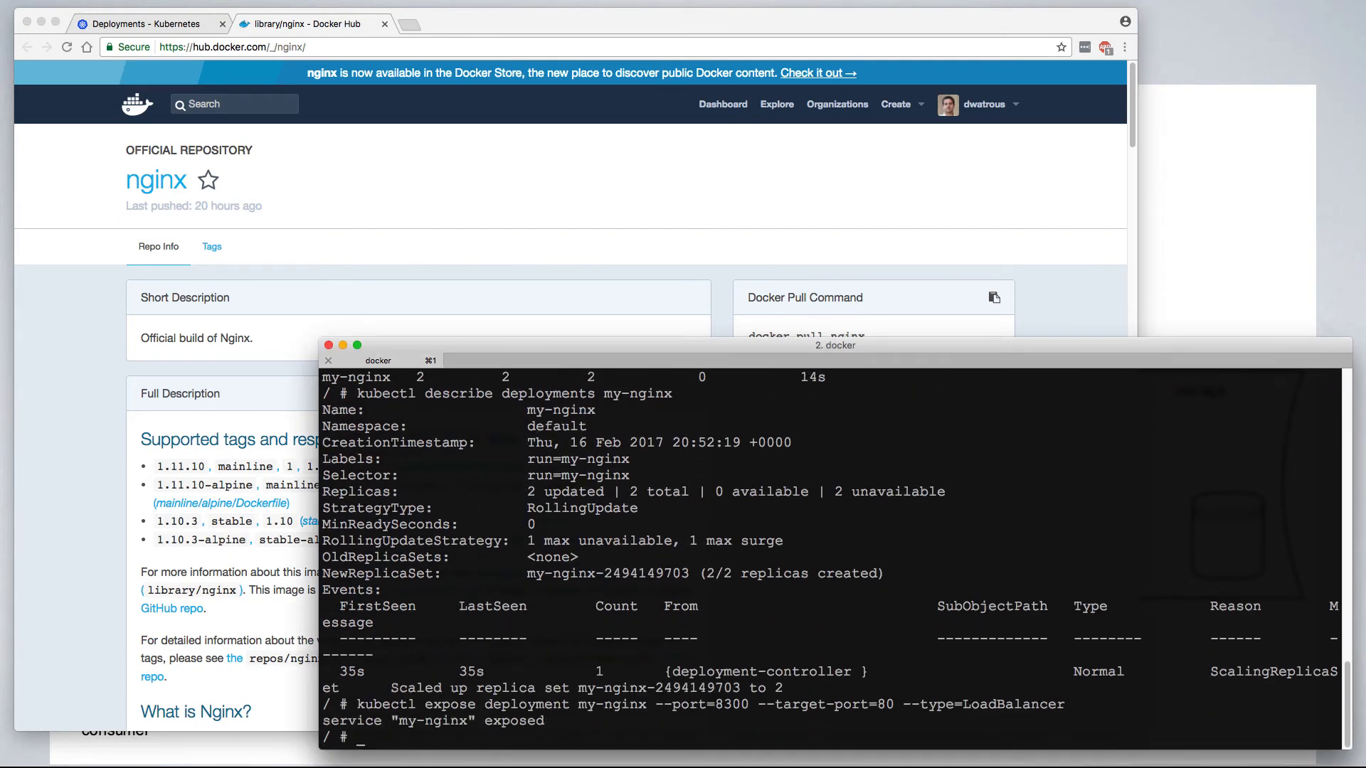
List the my-nginx service with 'kubectl get services my-nginx'
text(kubectl get)
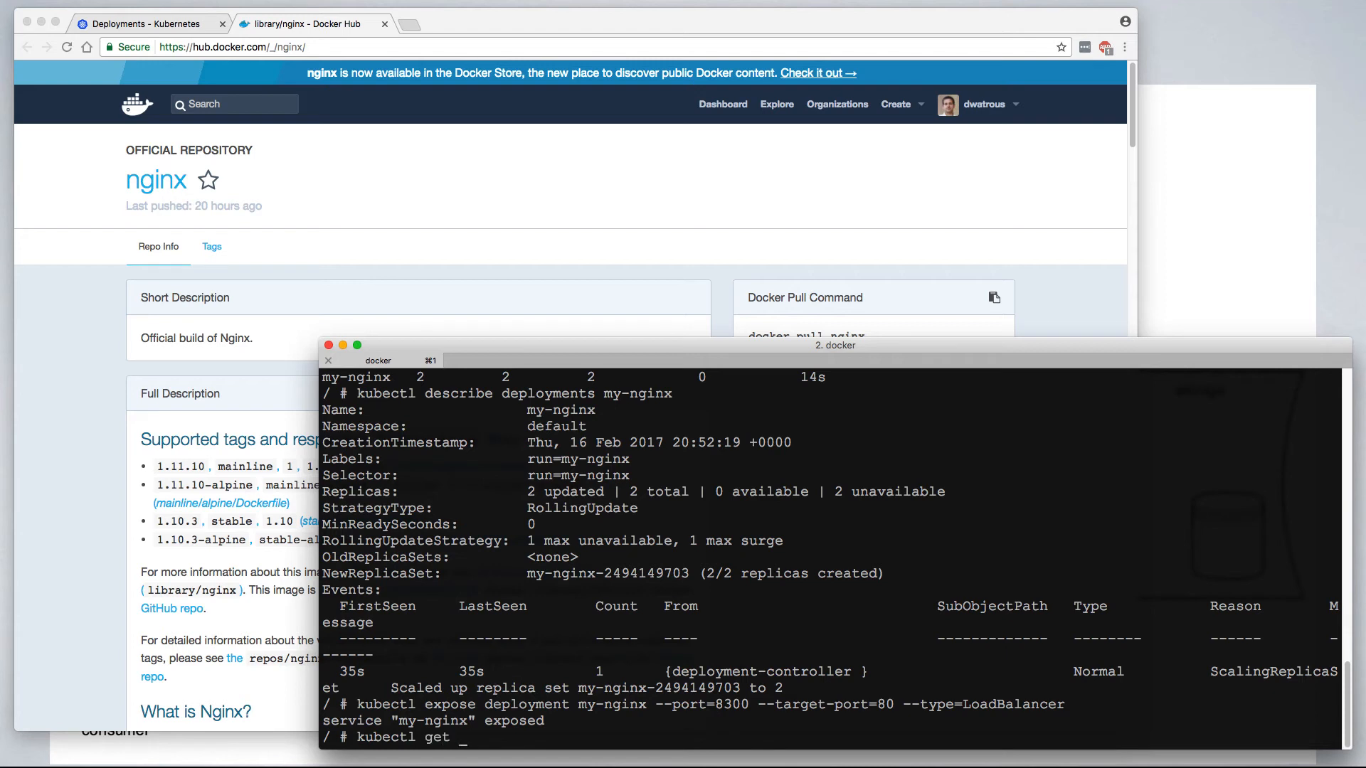
text(services)
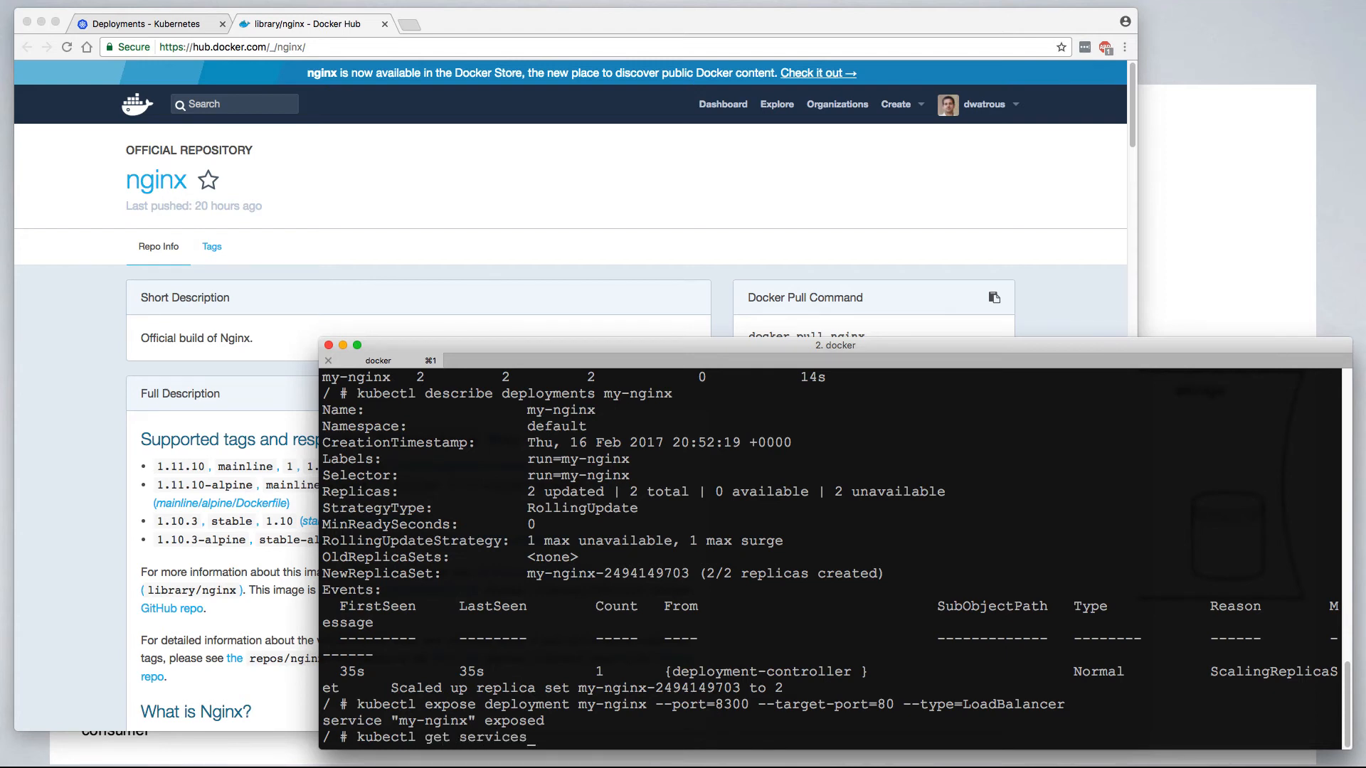
text(my-nginx)
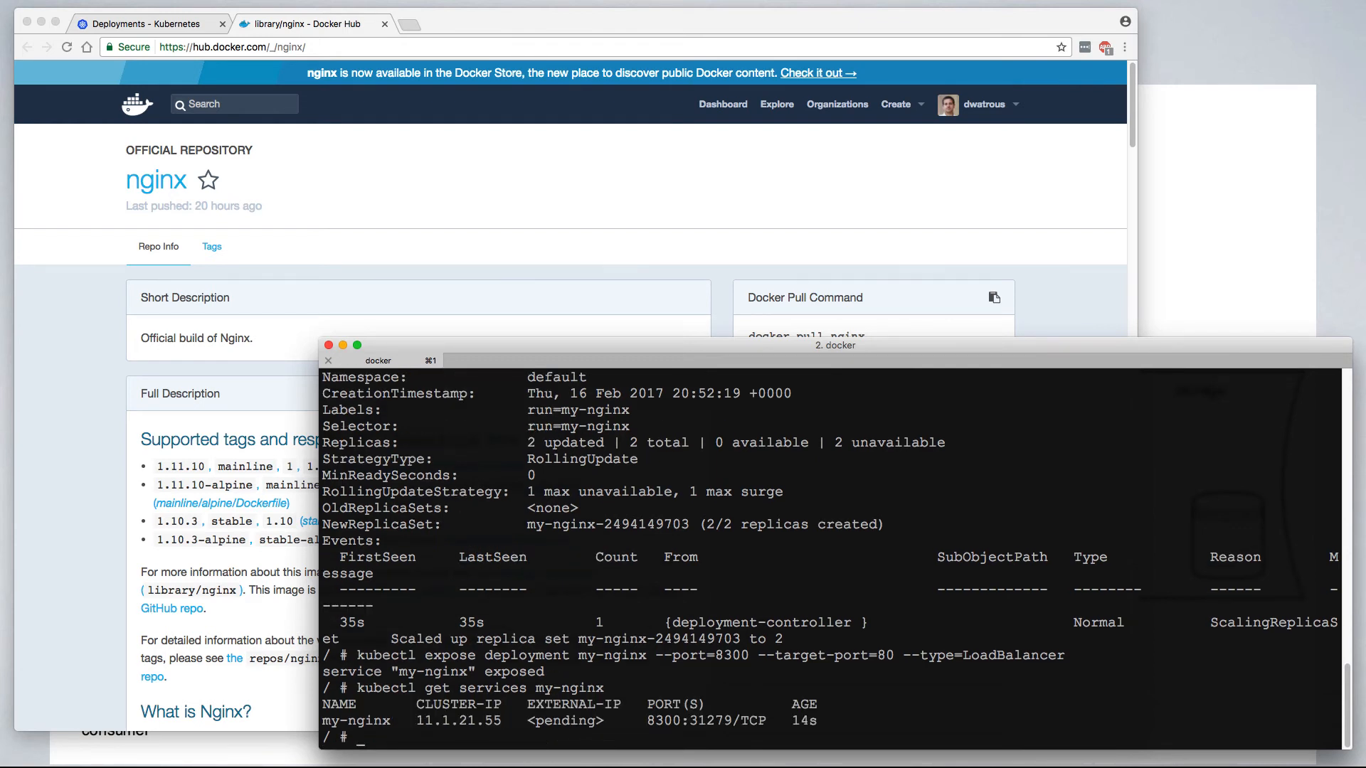
mouse_move(670, 729)
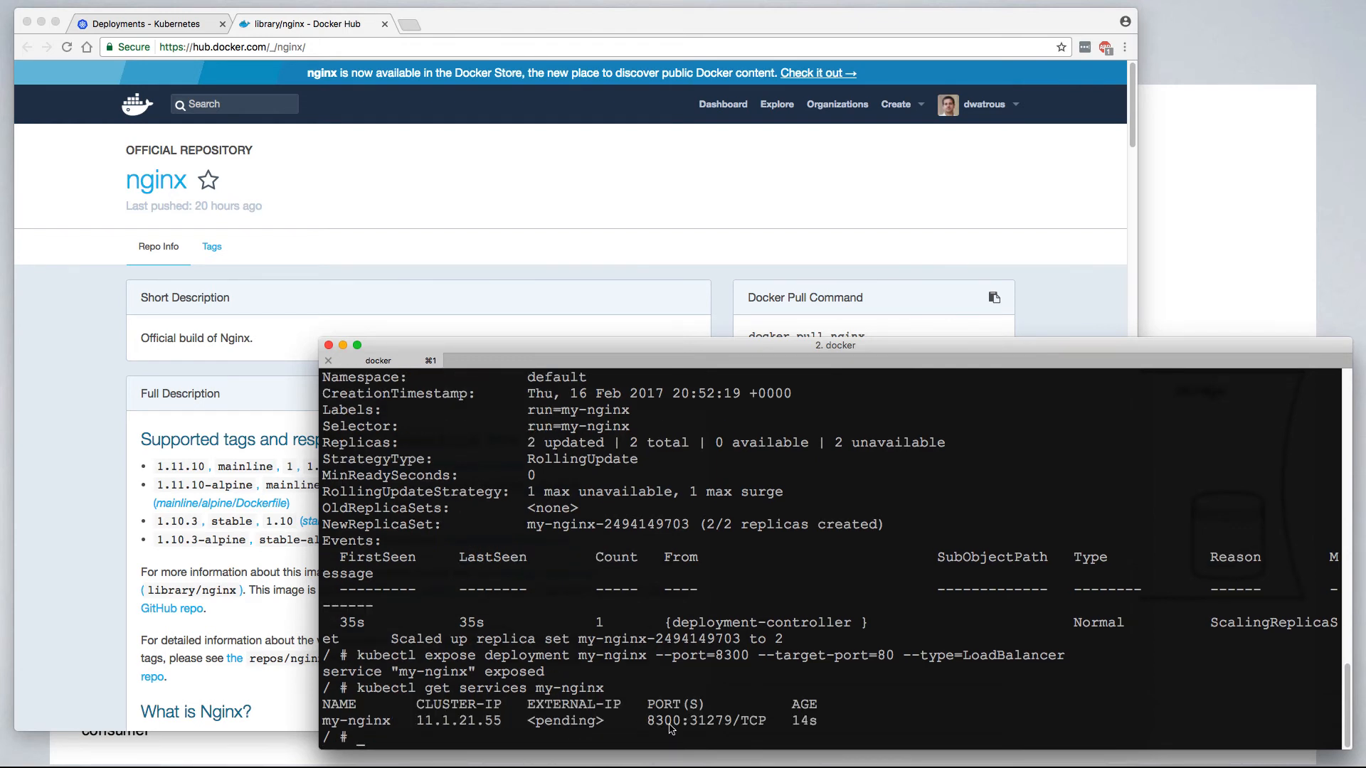
text(kubectl get_services my-nginx)
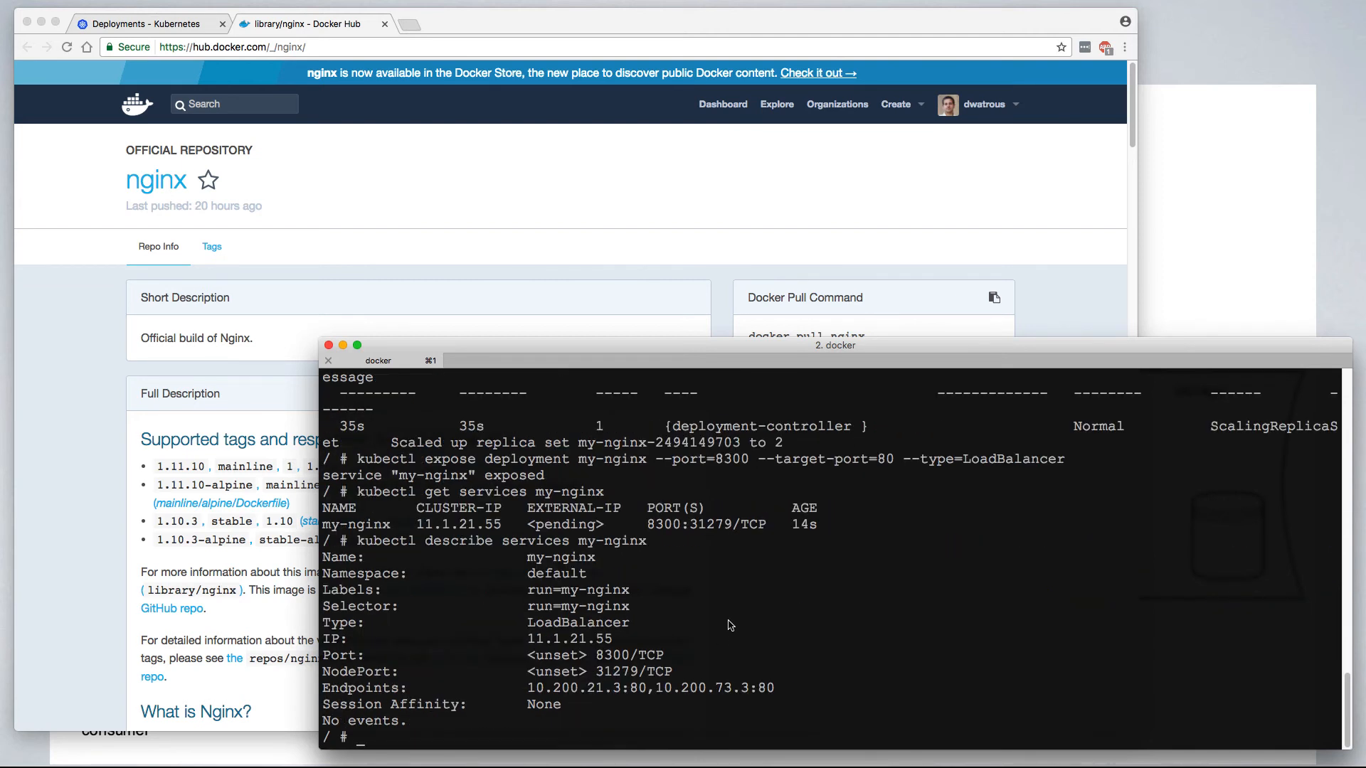
mouse_move(741, 626)
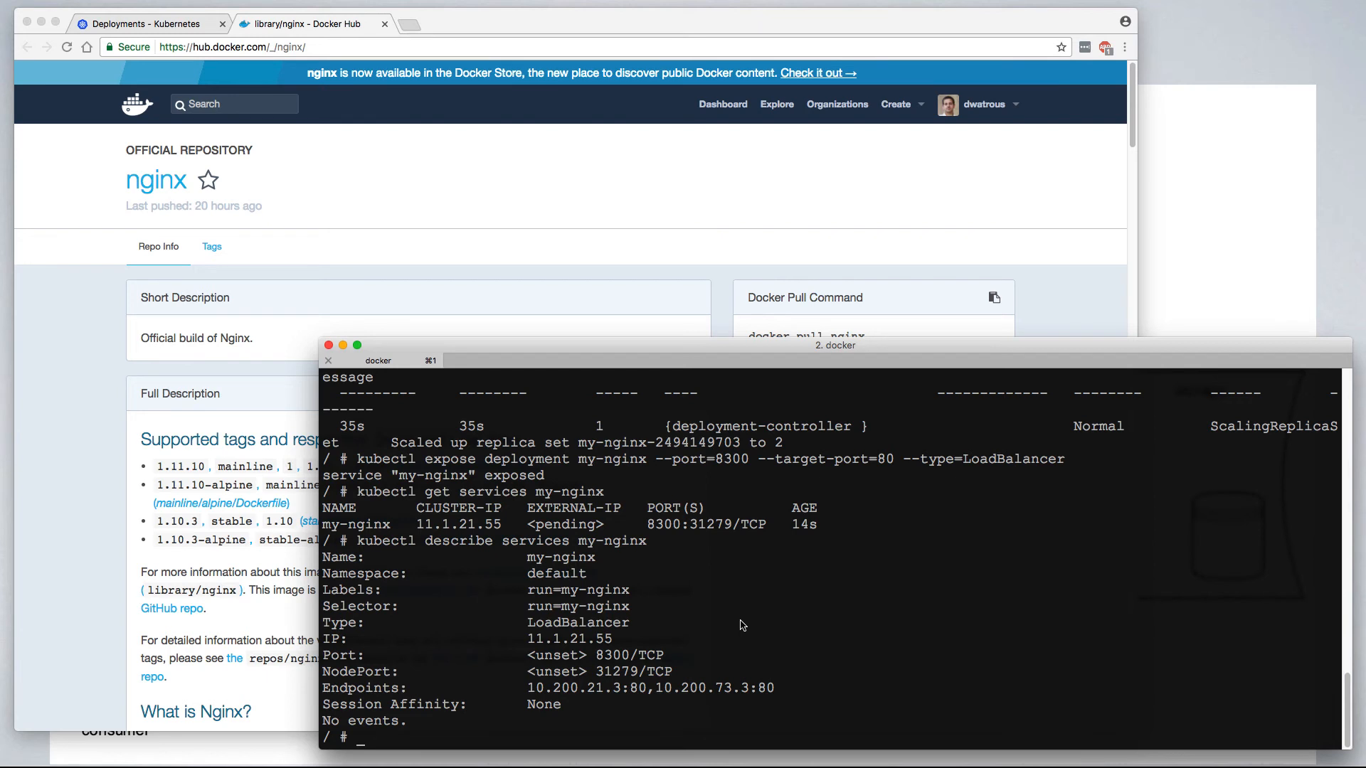
mouse_move(356, 653)
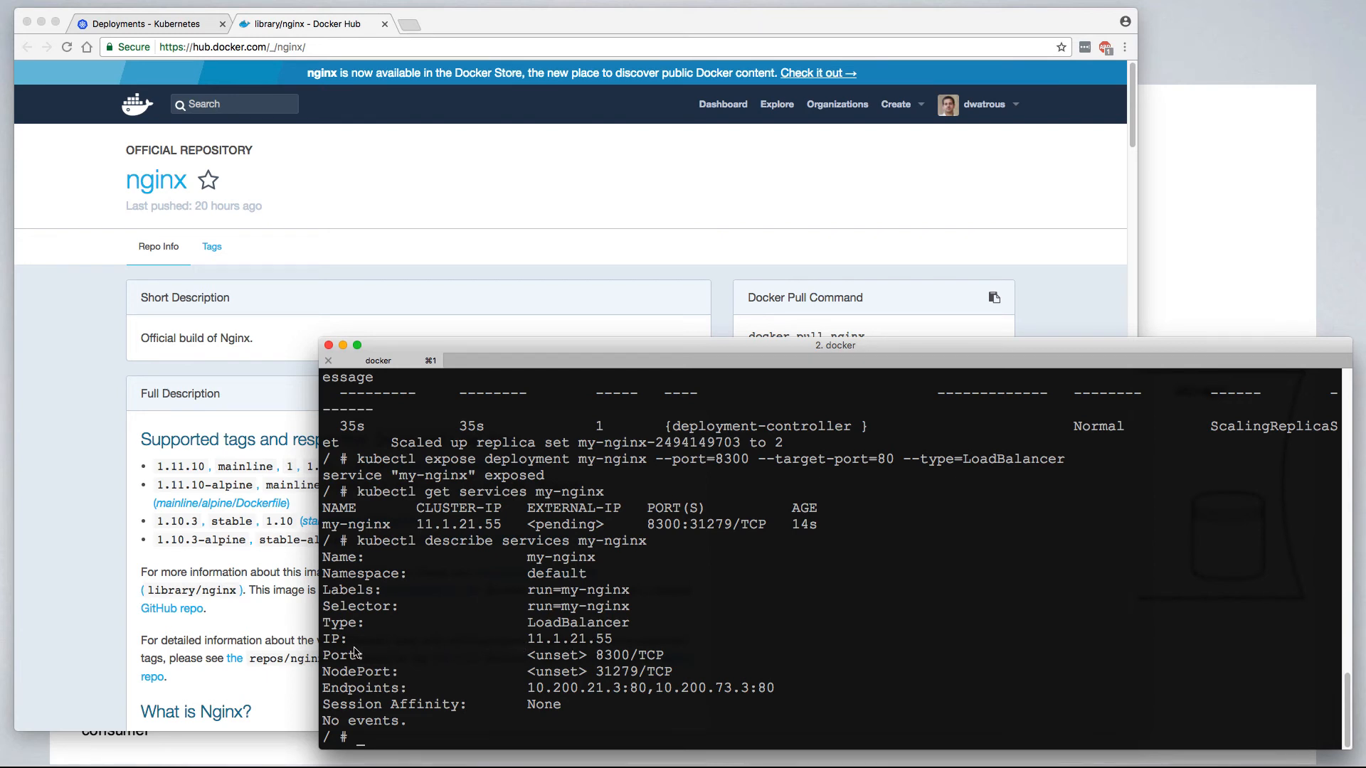
mouse_move(623, 693)
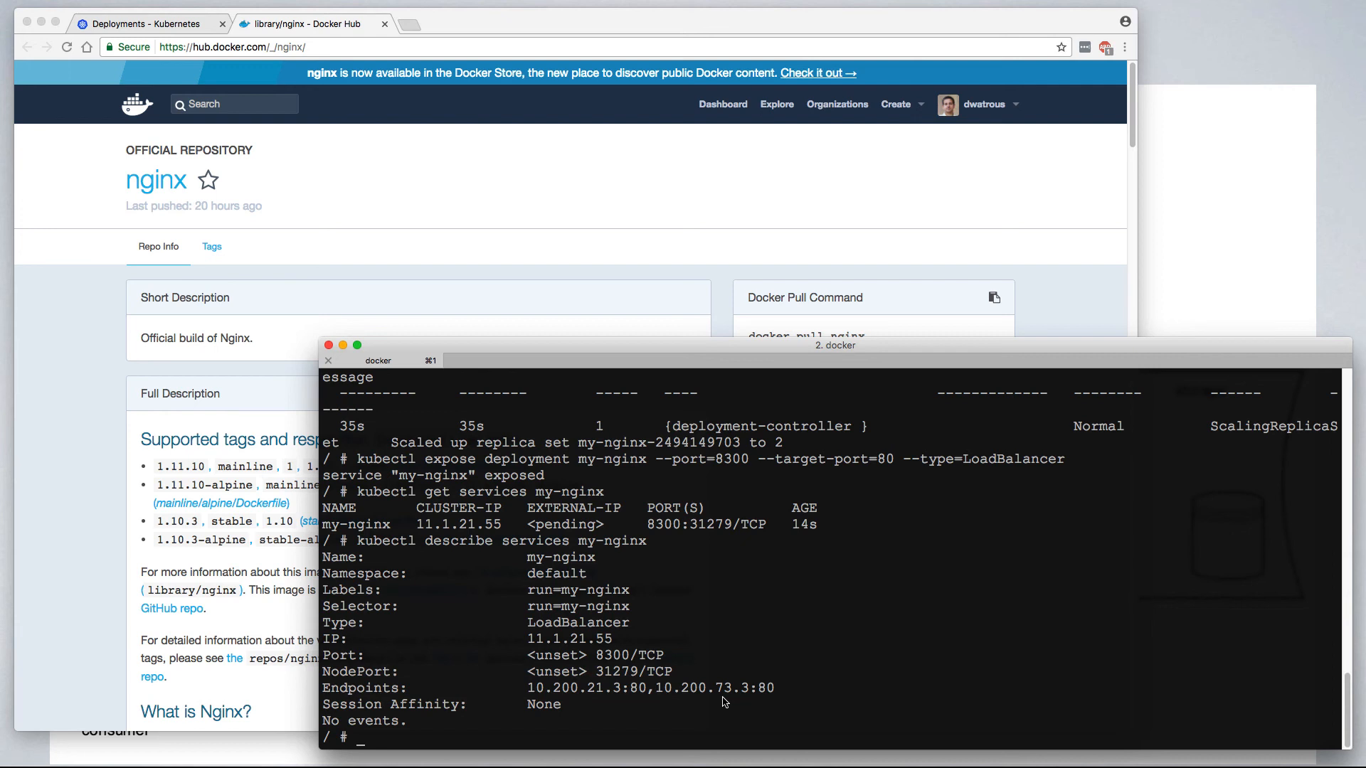
Recheck 'kubectl get deployments my-nginx' to confirm both replicas are available
text(kubectl get deployments my-nginx)
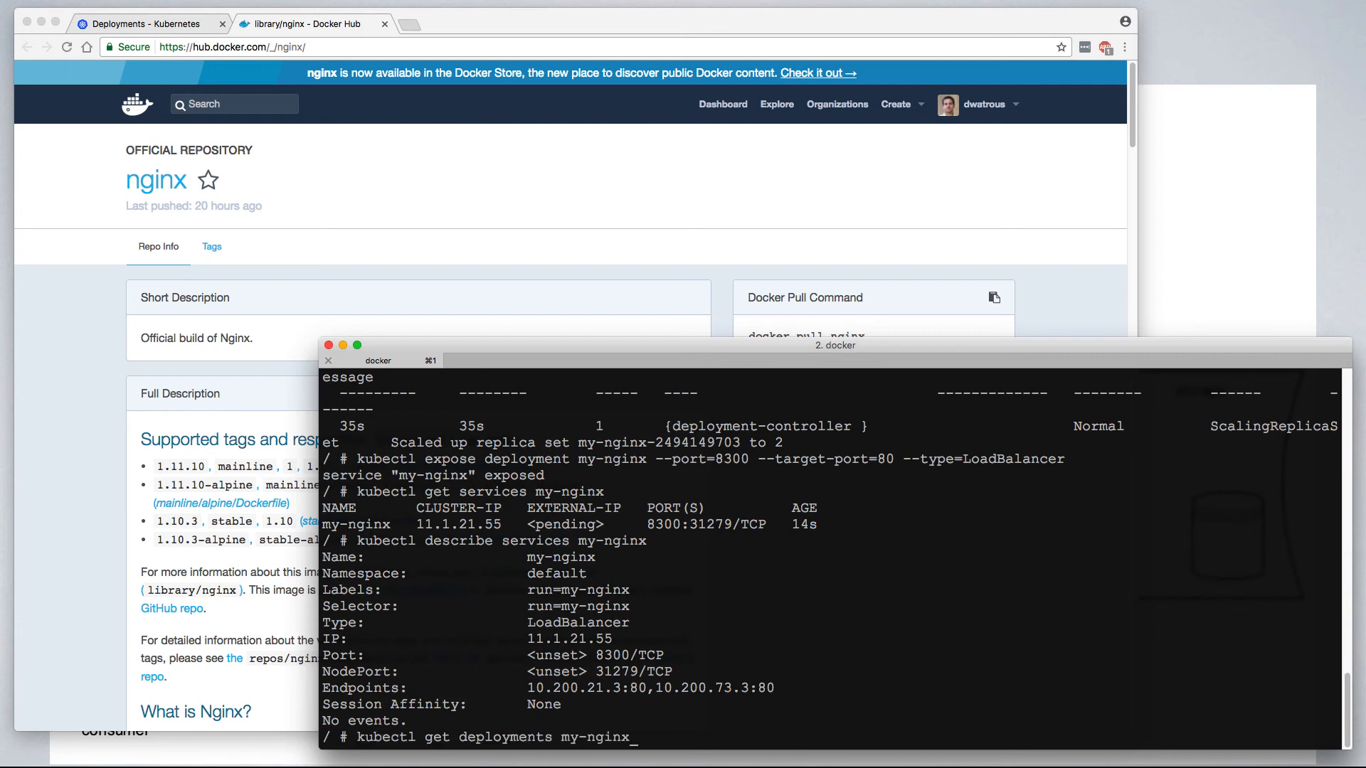
key(Return)
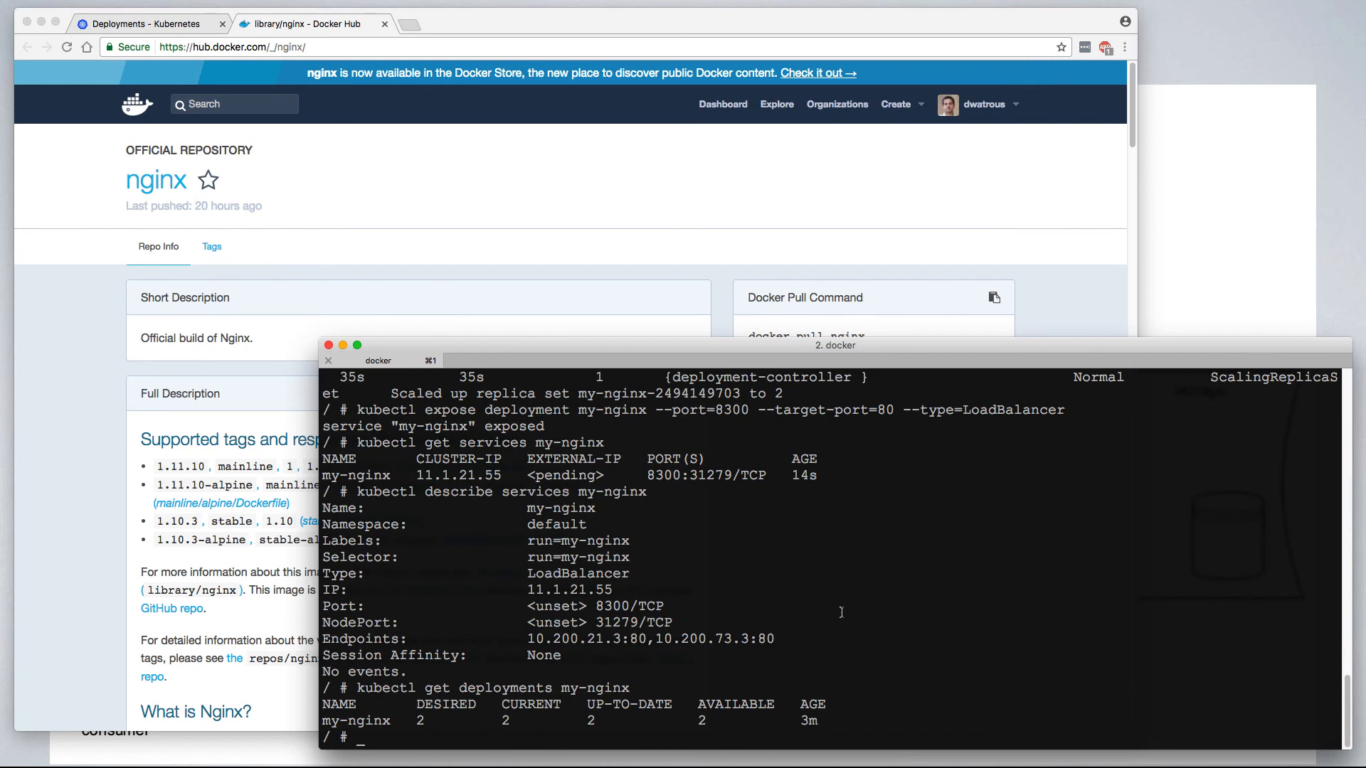